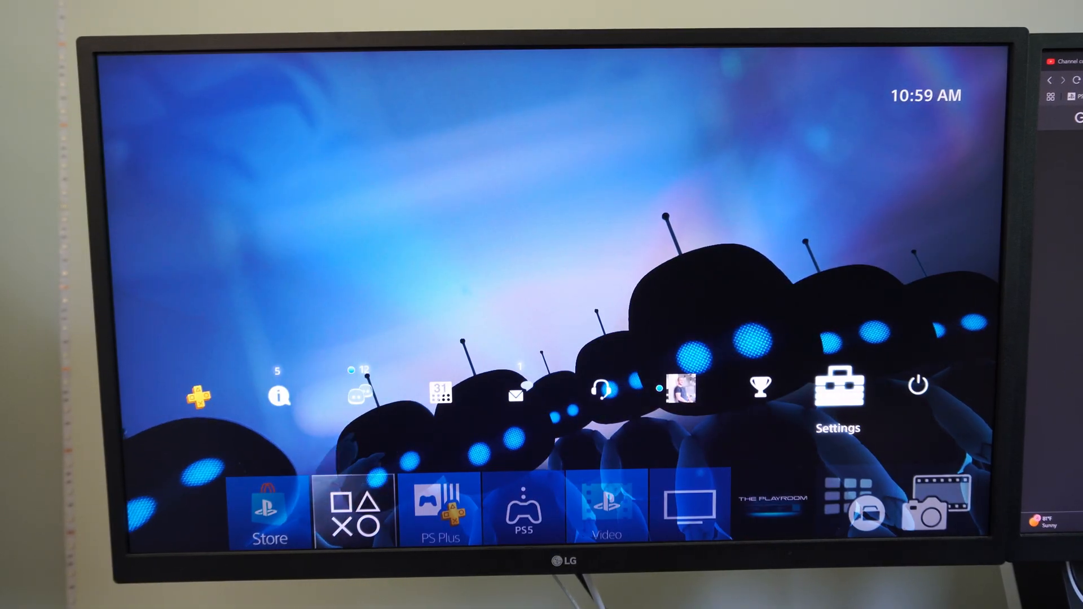
Step: Open Settings from the PS4 home screen to reach the network setup
click(838, 385)
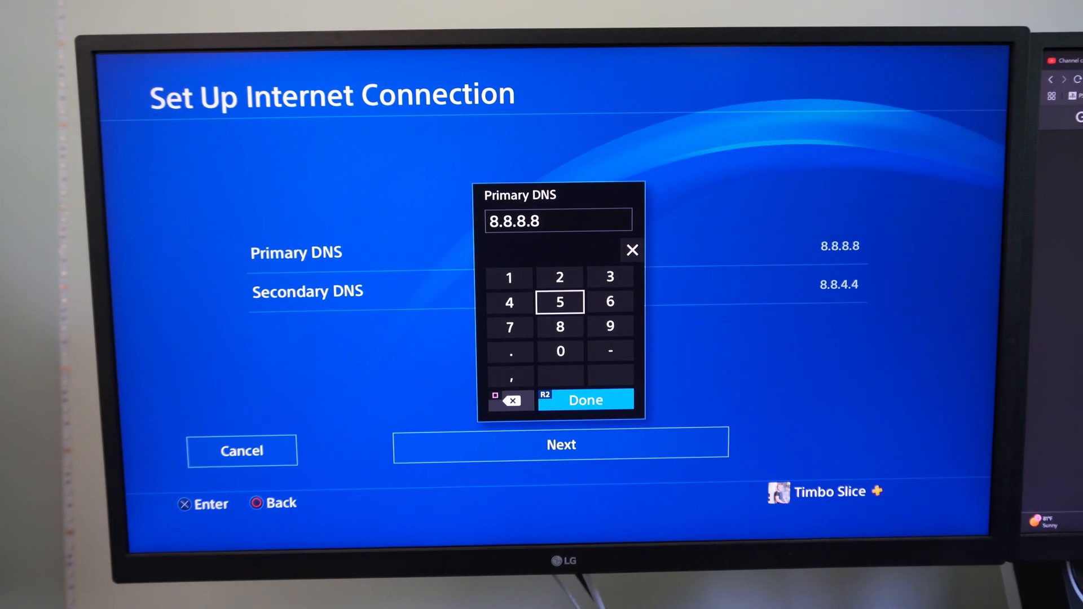
Step: Enter 8.8.8.8 as the Primary DNS under Manual DNS settings
click(584, 400)
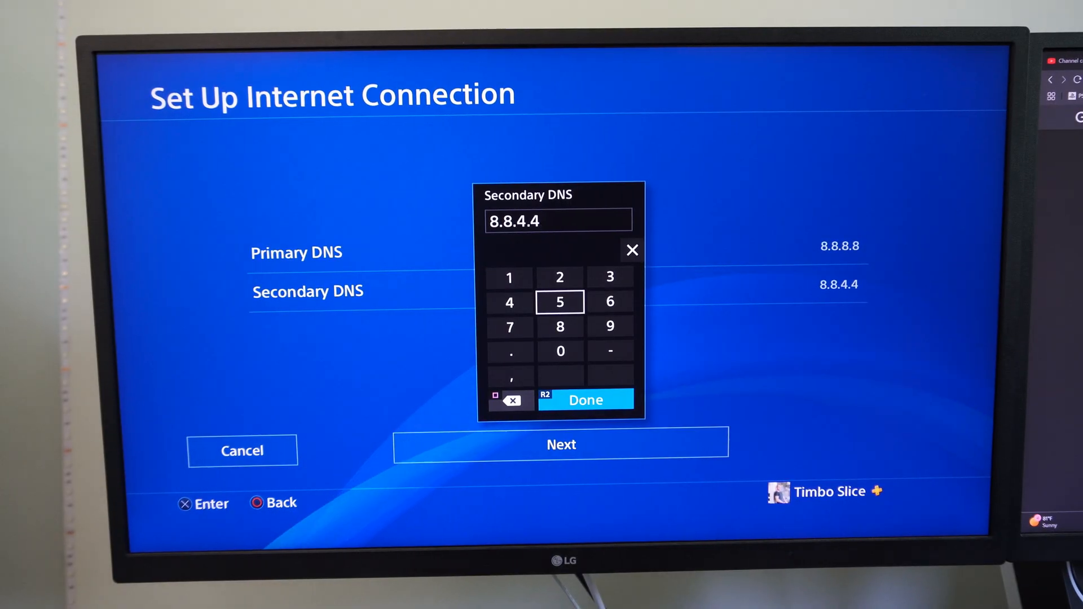
Step: Enter 8.8.4.4 as the Secondary DNS and close the number pad with Done
click(585, 400)
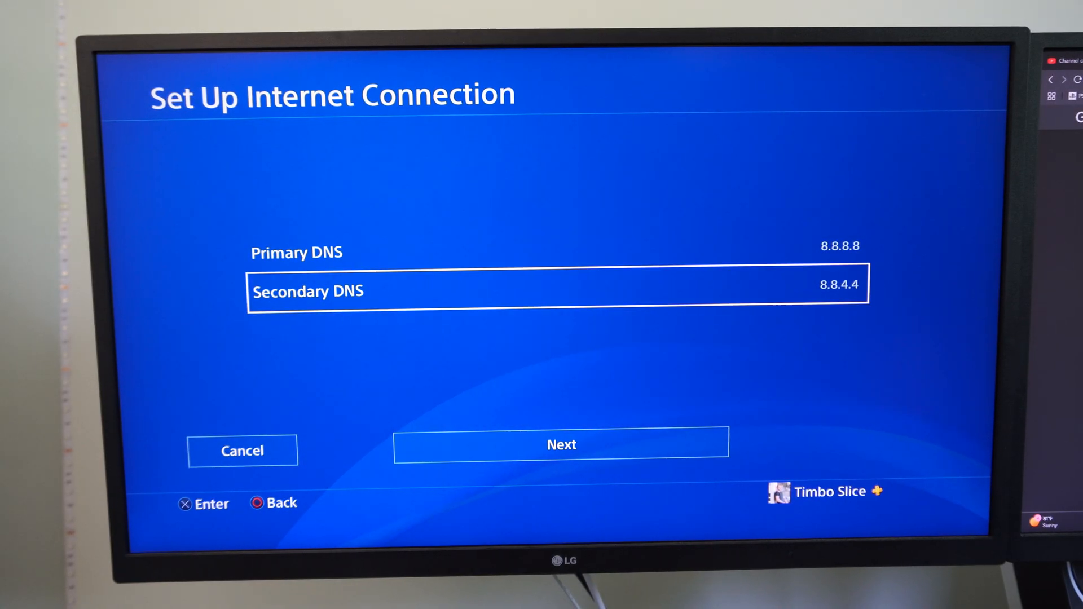